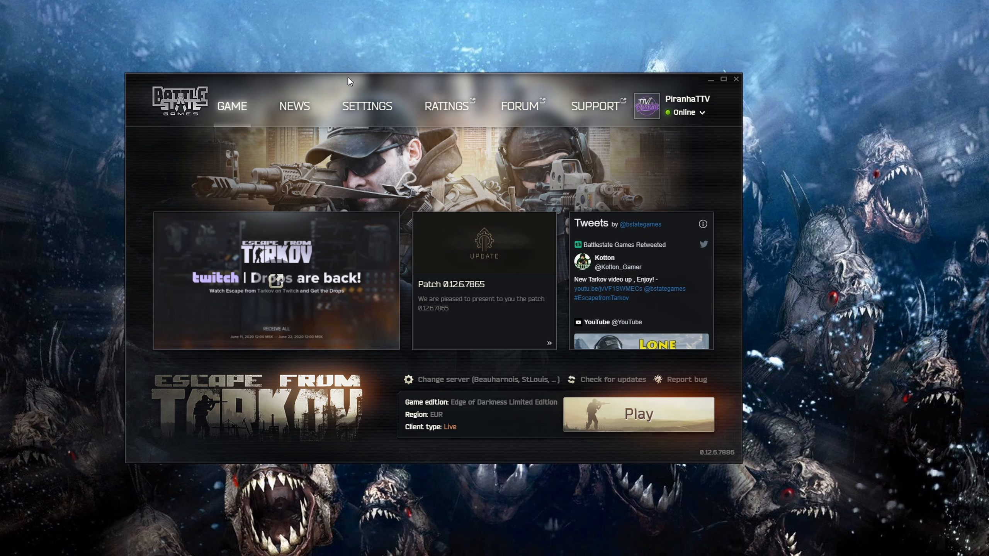
mouse_move(702, 80)
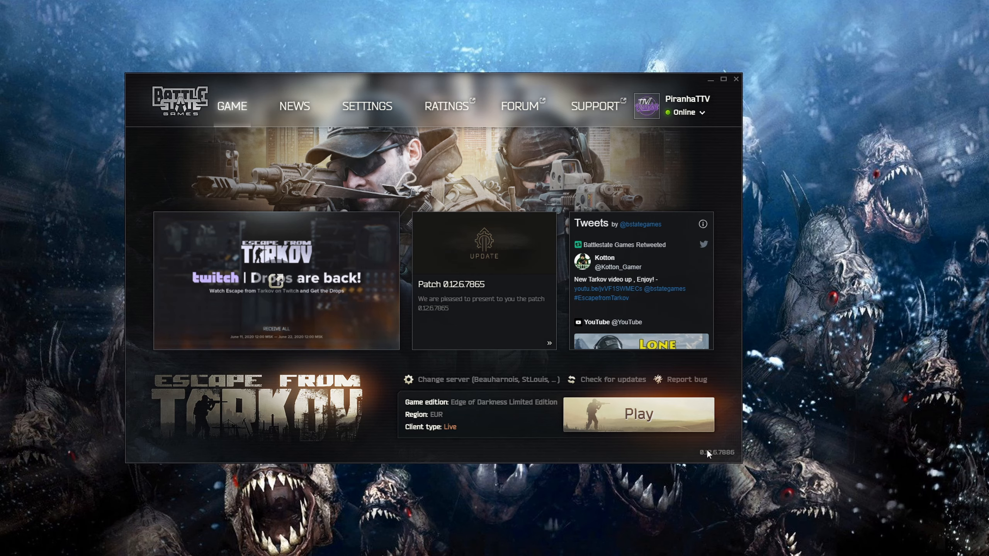
Expand the account menu beside the Online status to reveal the Report bug option
click(685, 111)
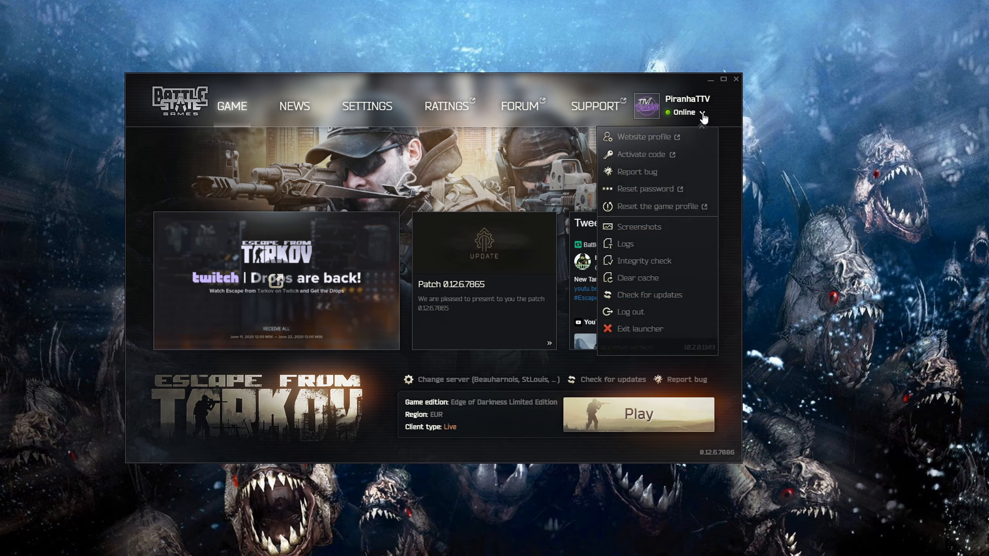
mouse_move(636, 171)
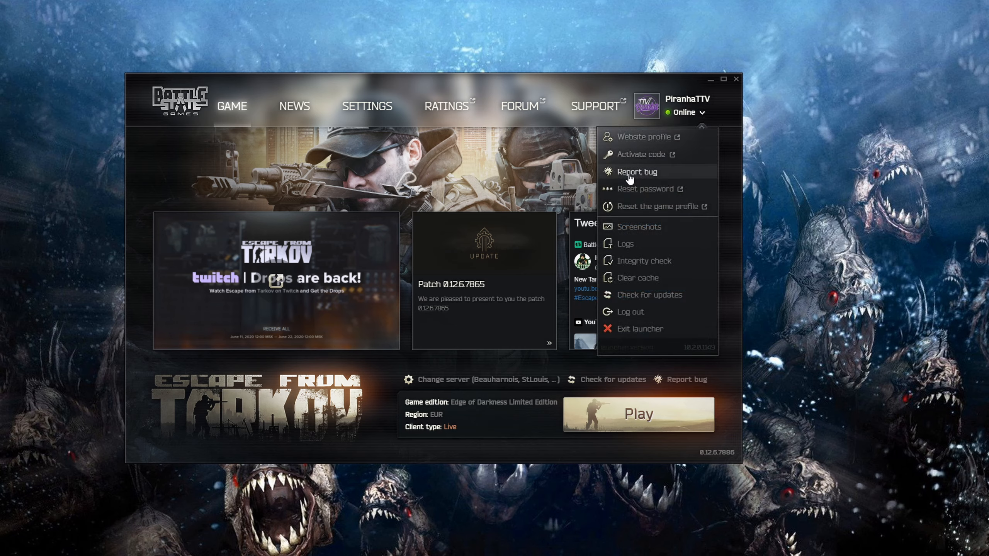
Begin a new bug report and choose the 'Suspicion of using cheats' category
click(636, 171)
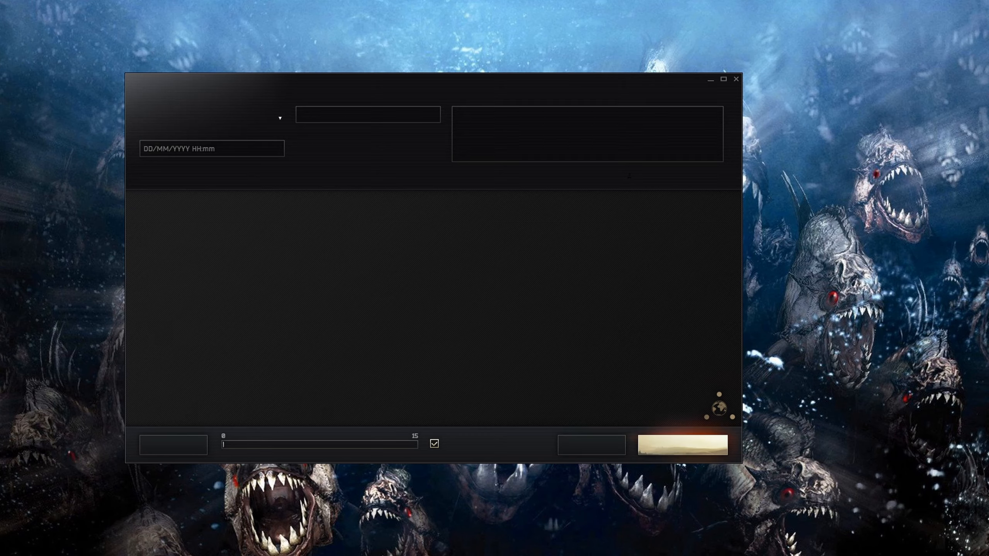
click(211, 127)
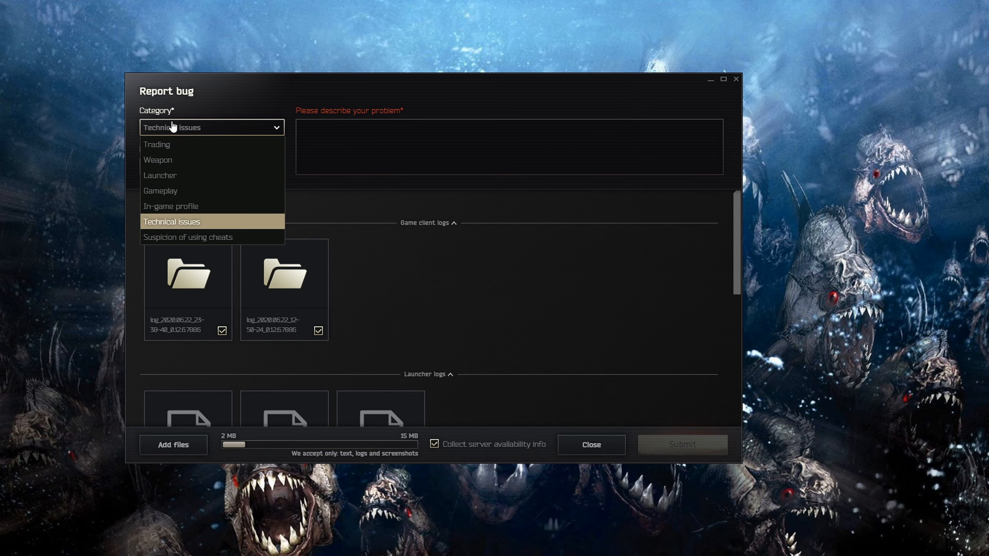
mouse_move(186, 236)
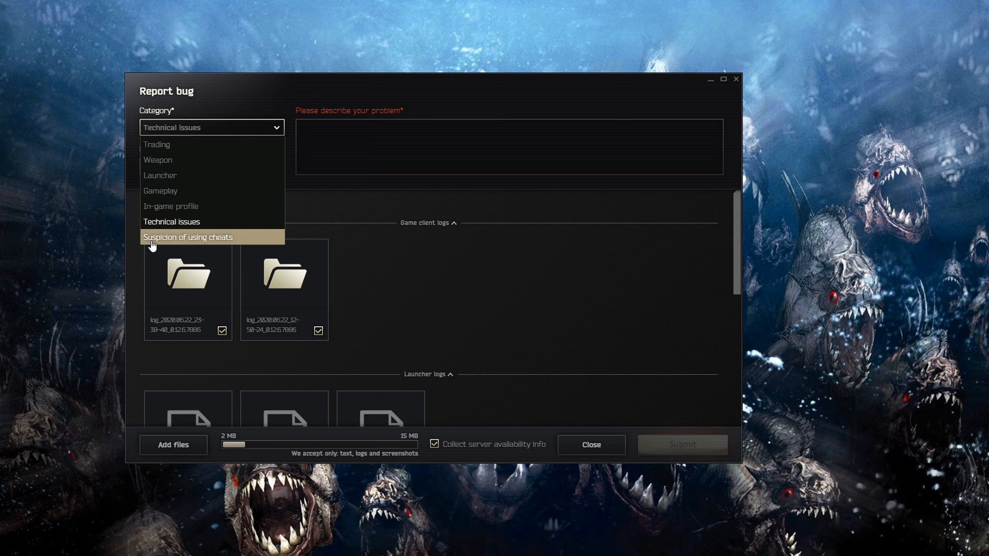
click(187, 236)
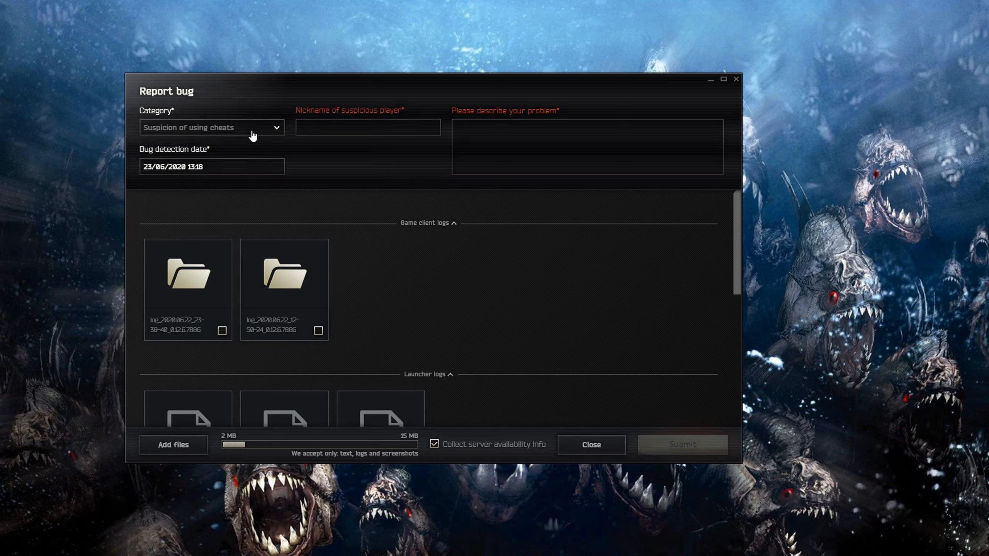
Enter GIDGUD420 as the nickname of the suspicious player
click(368, 127)
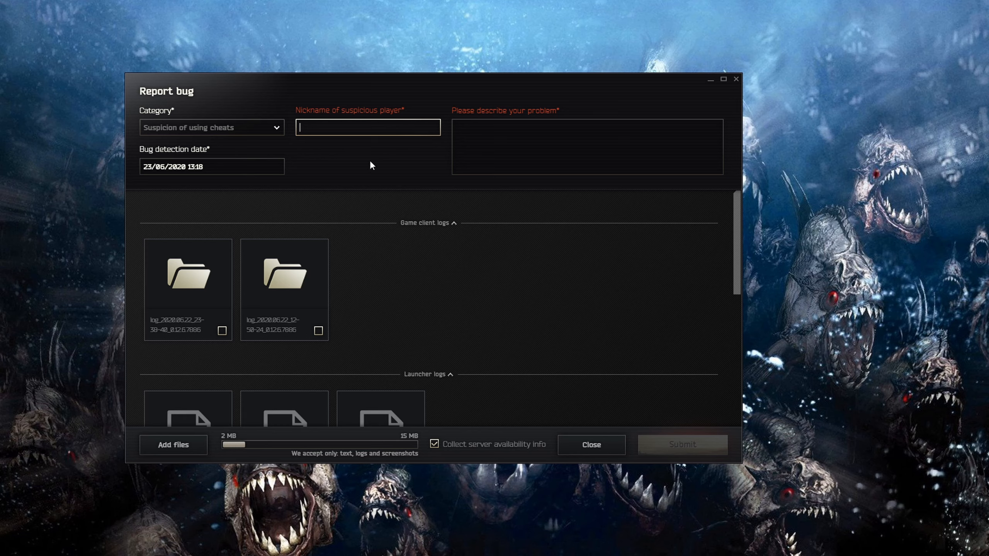
text(GIDGUD420)
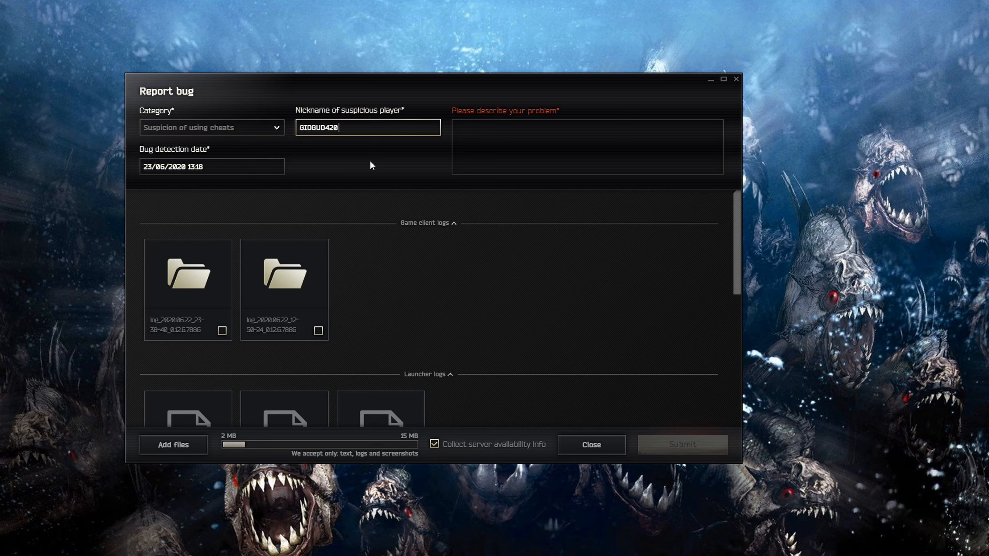
mouse_move(462, 115)
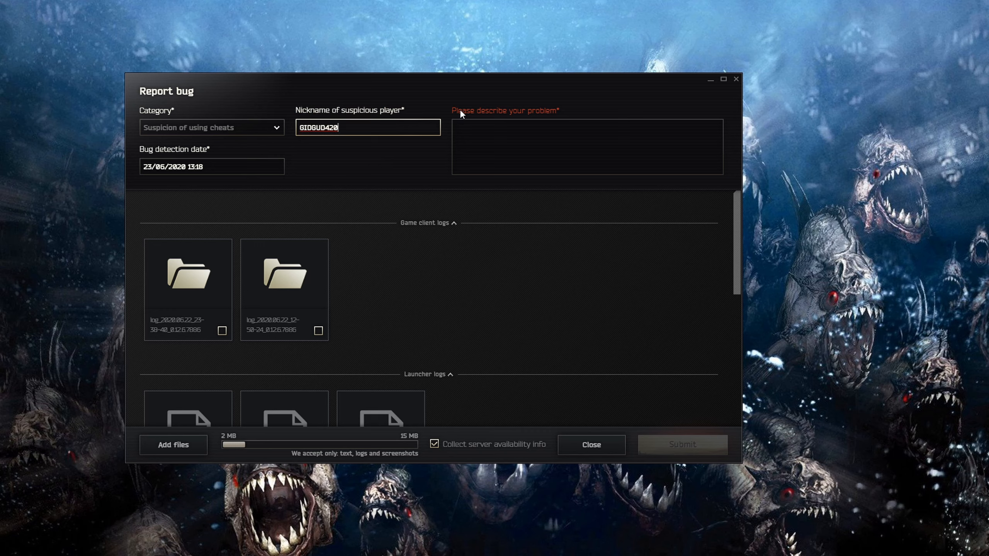
Describe the problem as 'SPEED HACKing while flying'
click(586, 146)
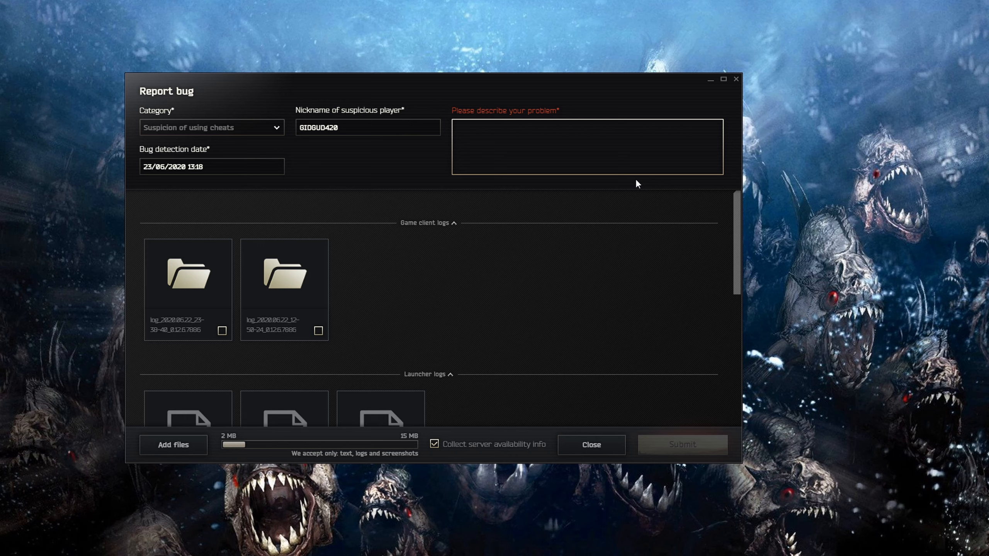
text(SPEED HACK)
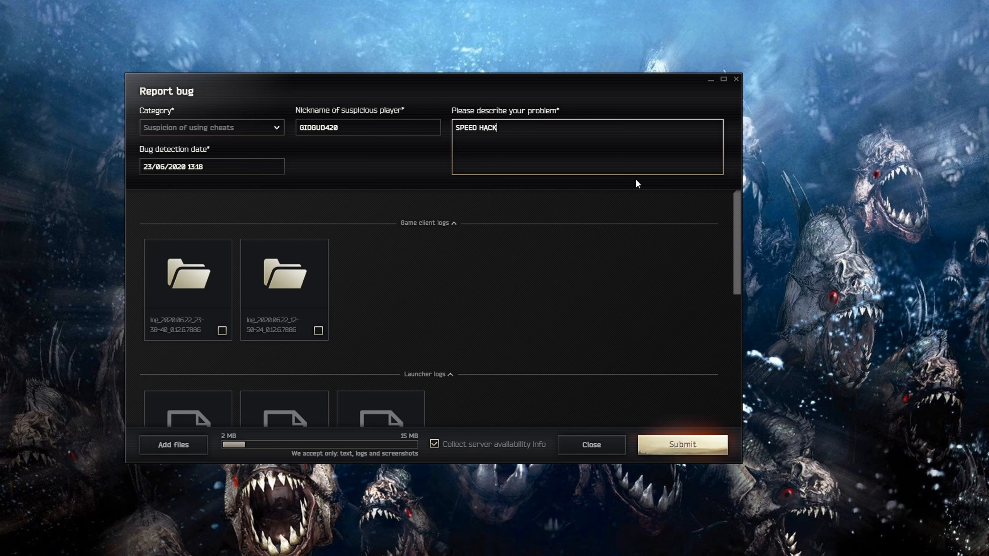
text(ing)
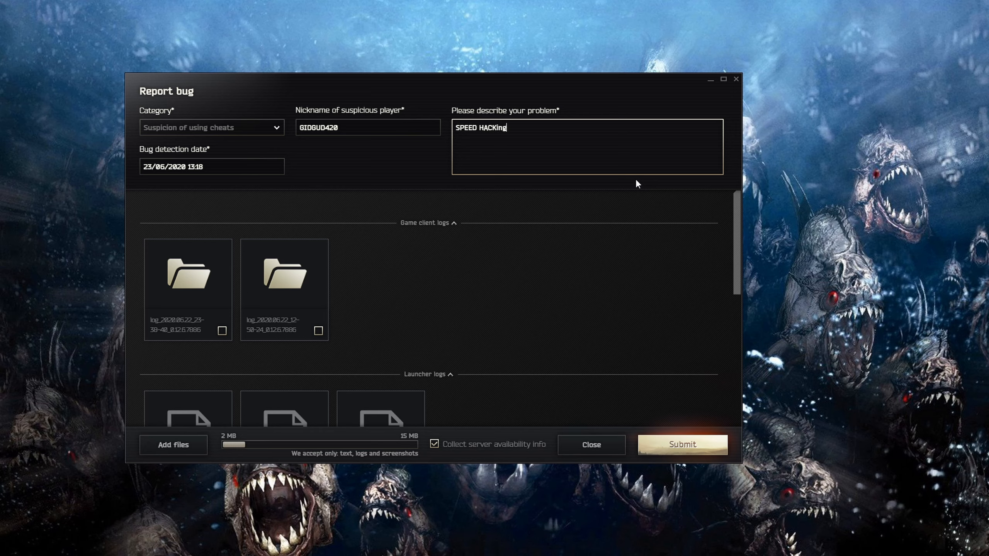
text(while f)
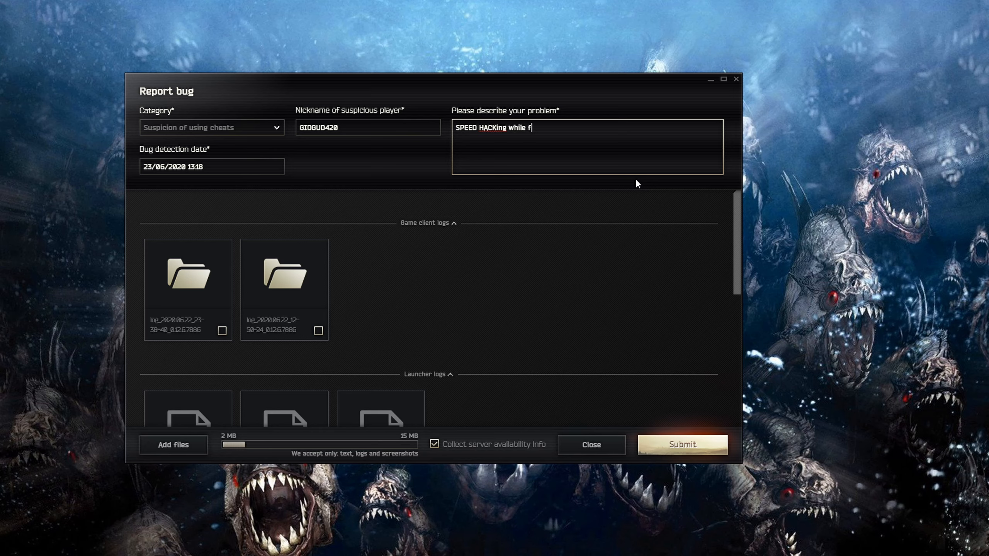
text(flying)
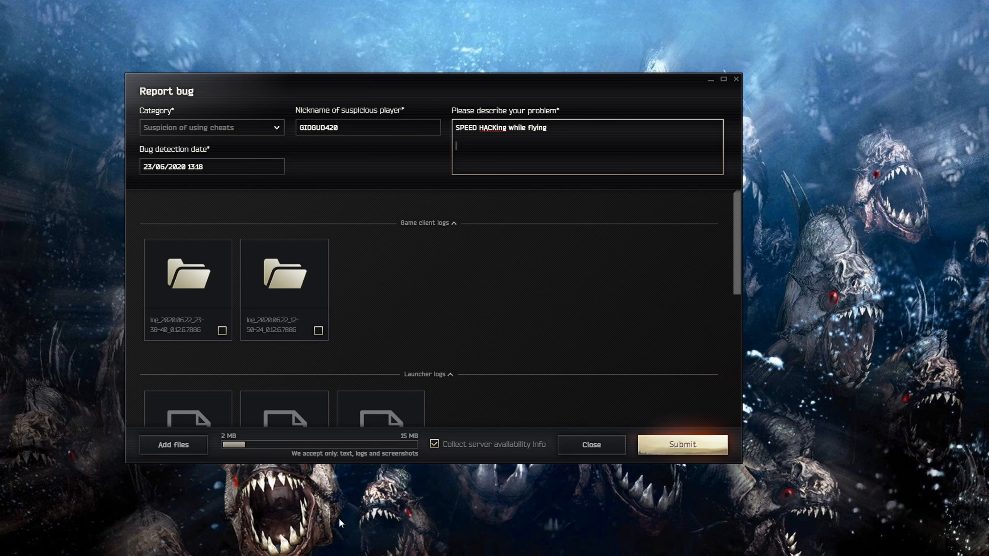
mouse_move(491, 235)
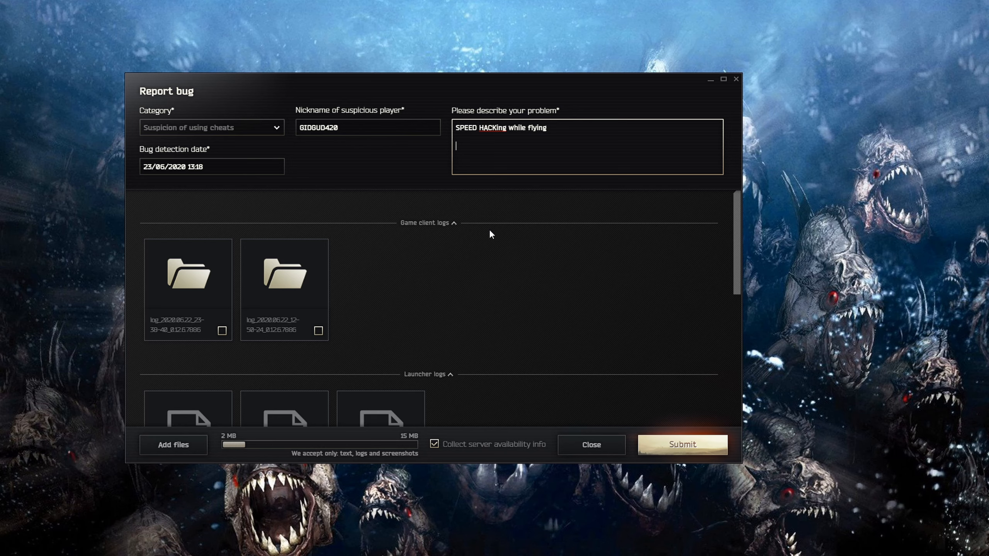
Add server code X64X and the time 14:35 GMT +1 to the description
text(X64X)
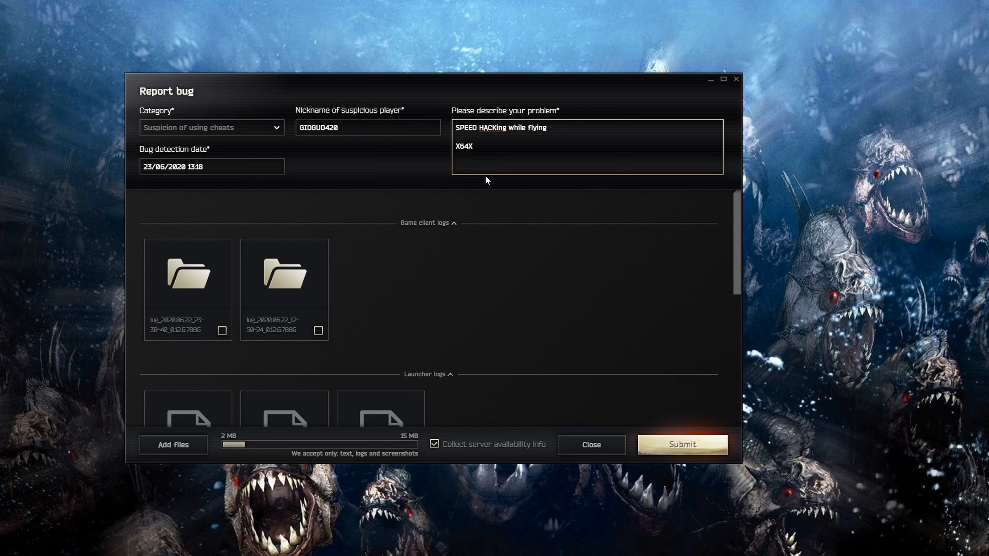
text(Server code)
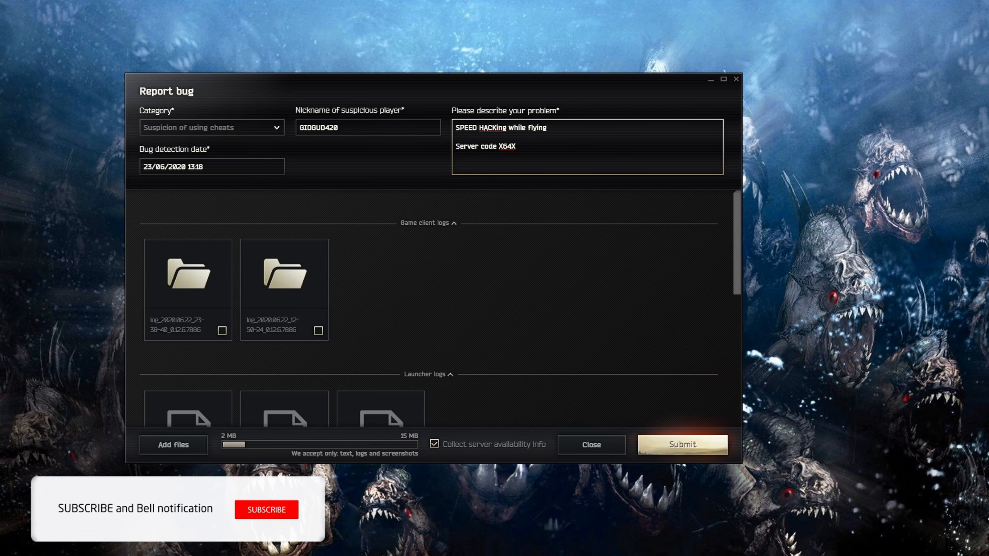
click(266, 509)
text(:)
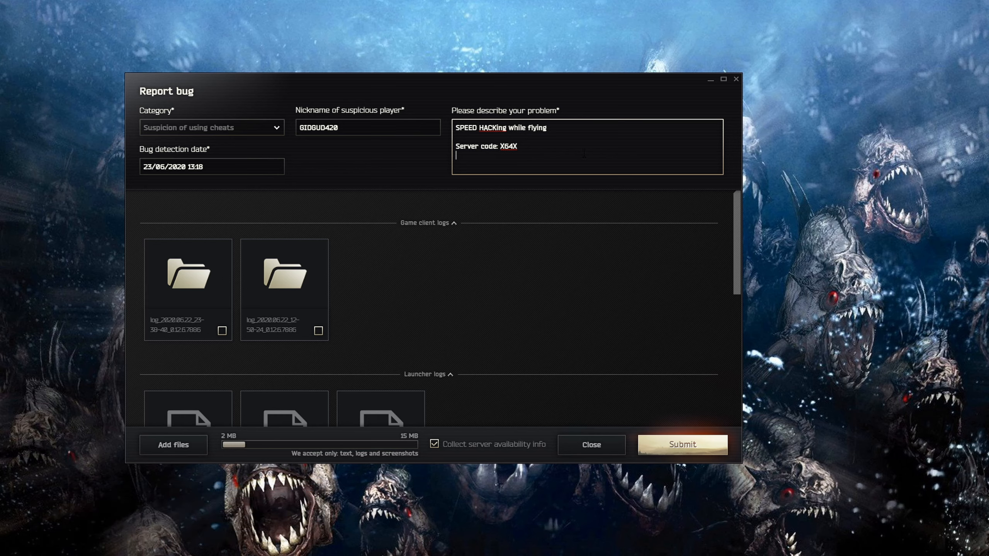
text(14:35)
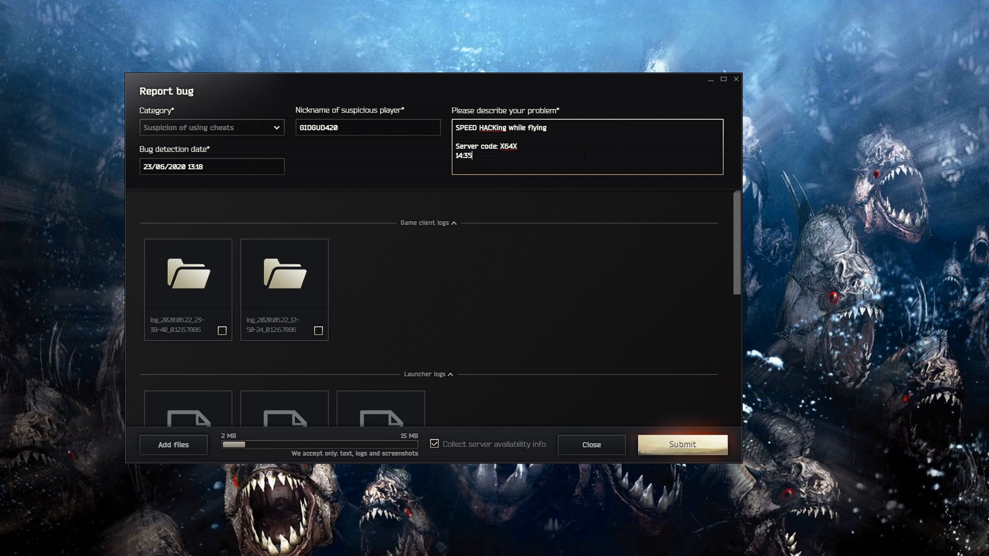
text(GMT +1)
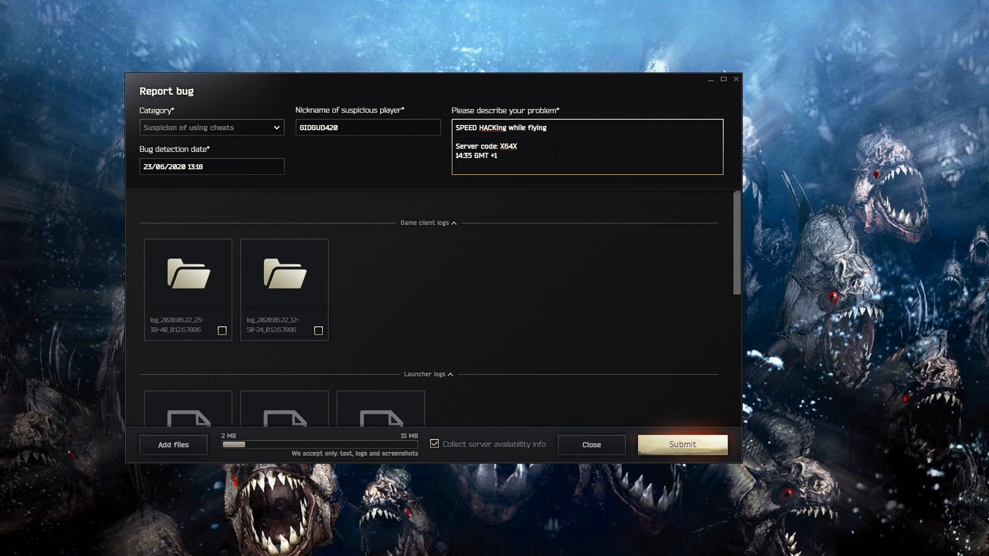
click(497, 155)
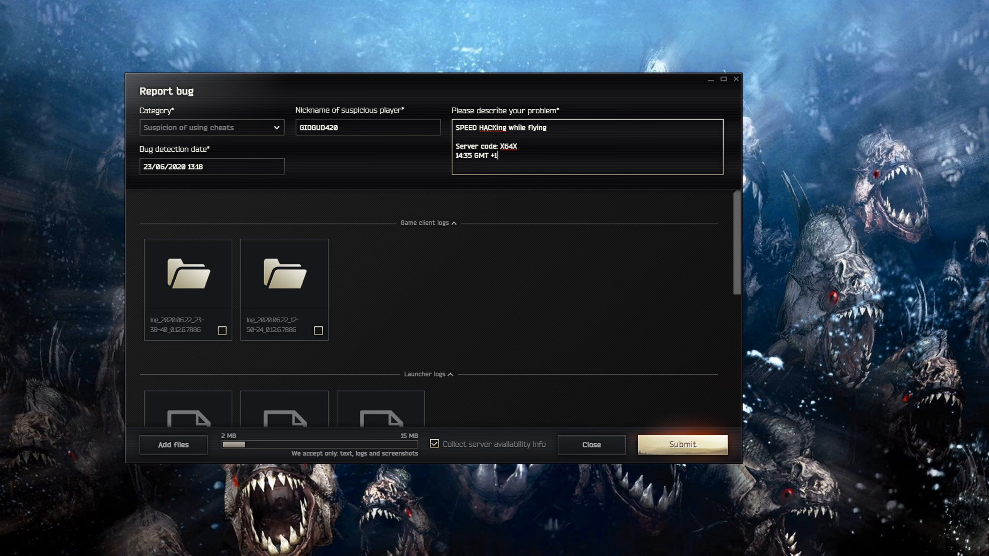
double_click(506, 146)
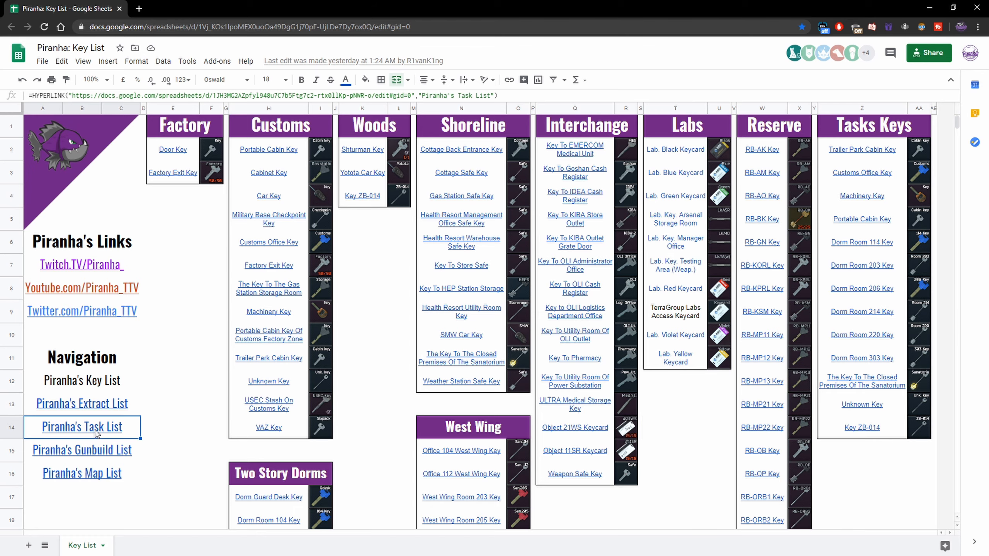
Visit the Task List and Gunbuild List sheets, then the SKS budget modding guide video
click(81, 427)
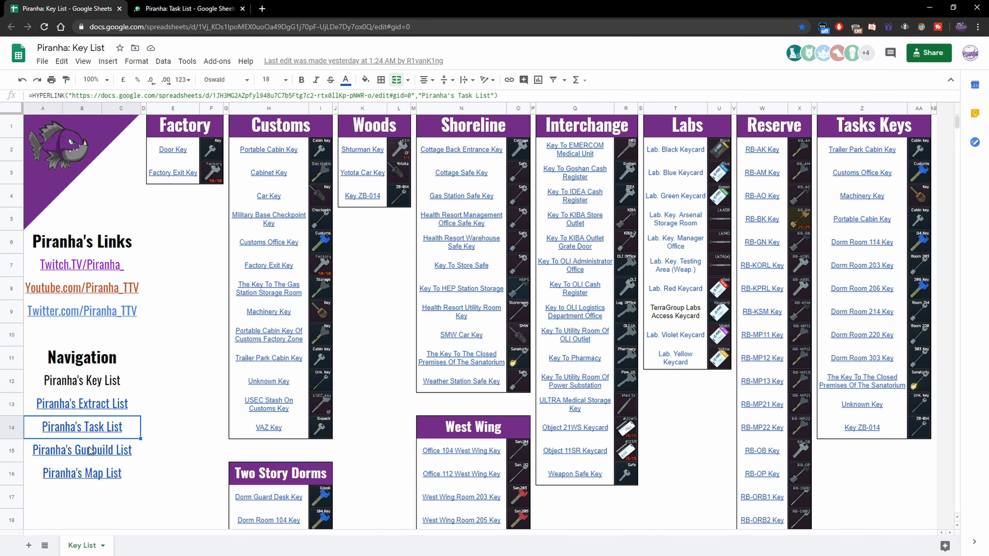
click(81, 449)
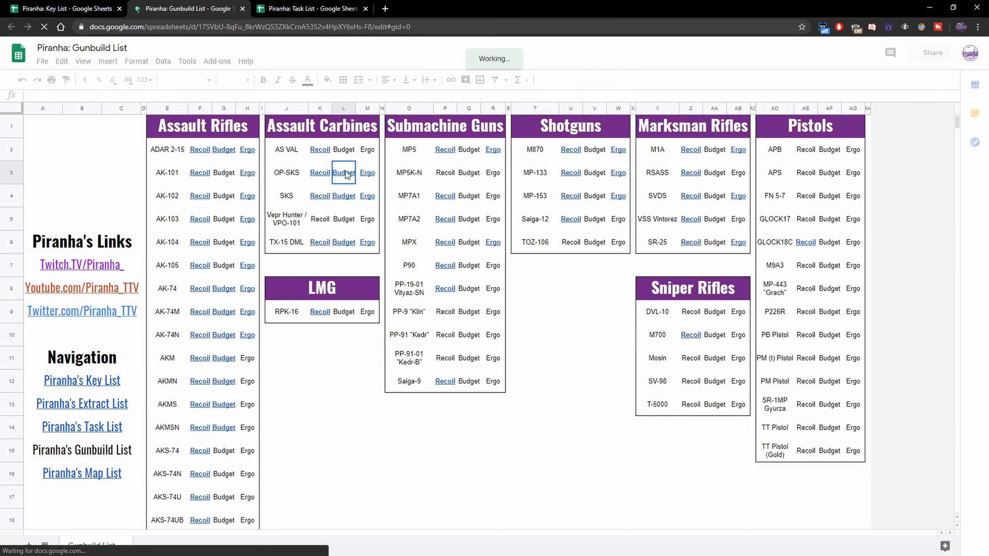
click(343, 173)
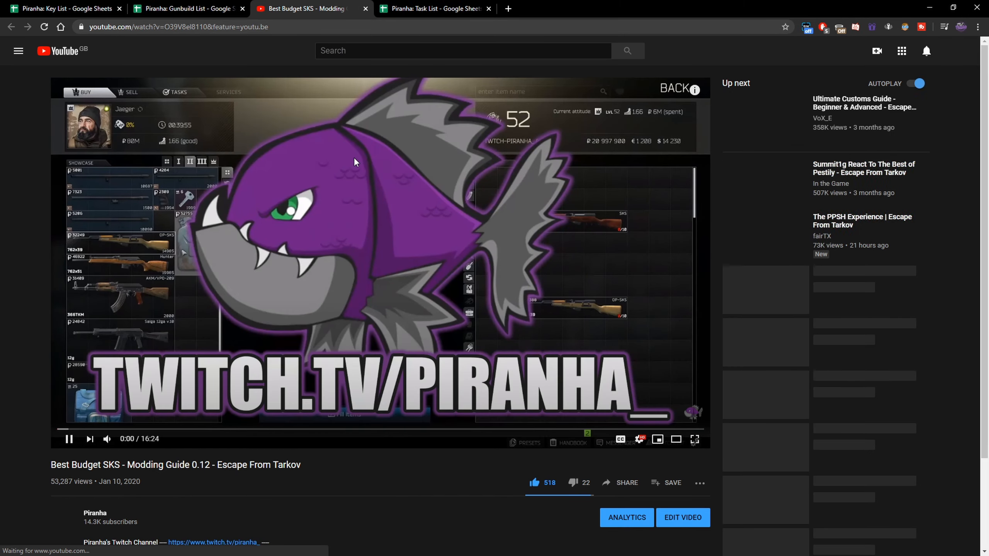